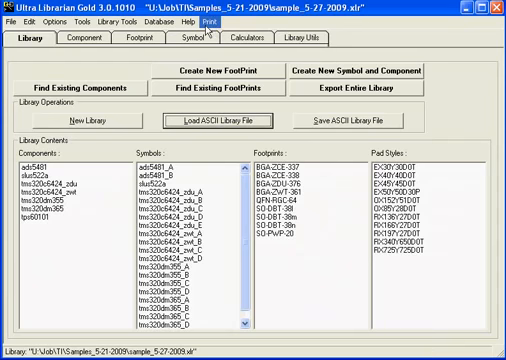
- Start the Print command from the File menu to choose library items to print
click(12, 28)
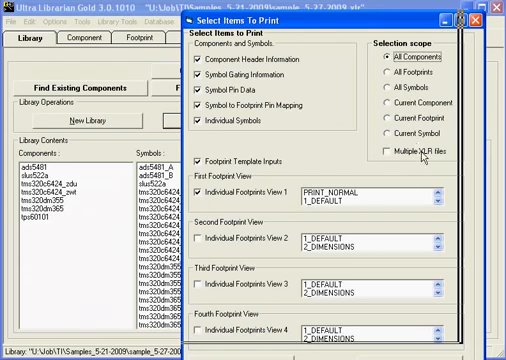
mouse_move(440, 152)
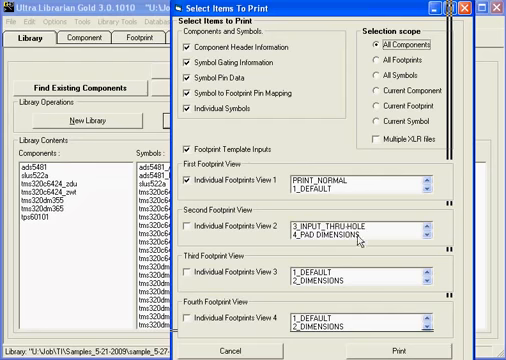
mouse_move(388, 240)
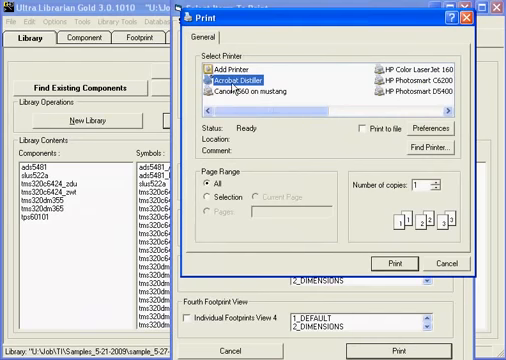
mouse_move(288, 100)
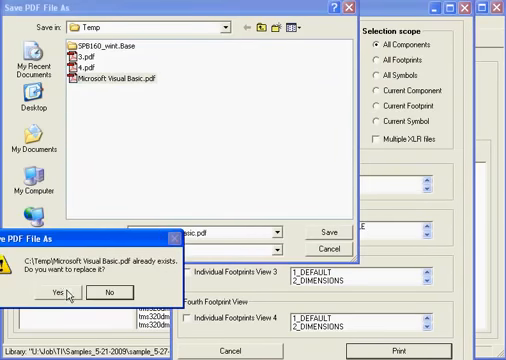
- Confirm replacing the existing PDF of the same name with the new printout
click(58, 292)
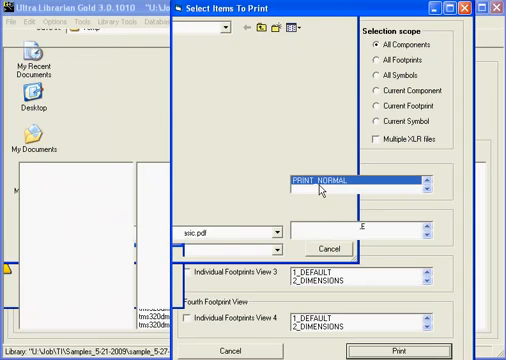
mouse_move(228, 200)
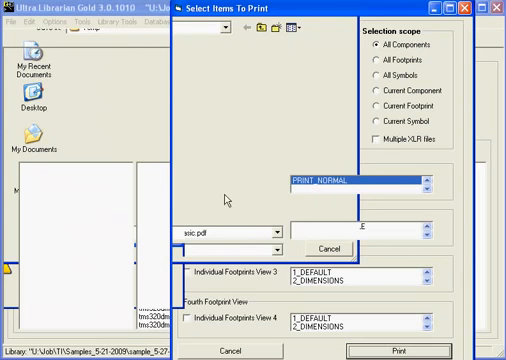
mouse_move(148, 210)
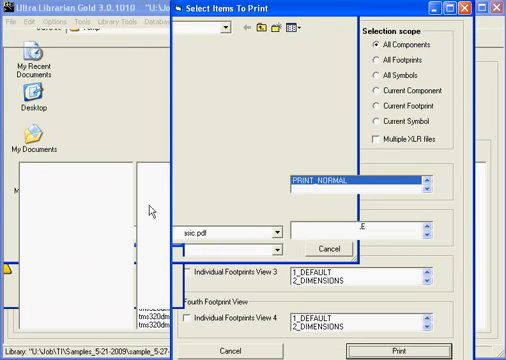
mouse_move(128, 212)
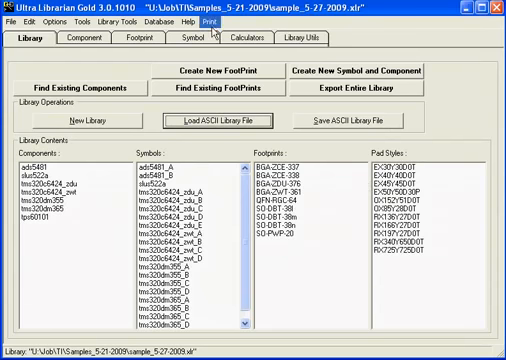
- Return to the main Library tab once Distiller finishes printing
click(204, 20)
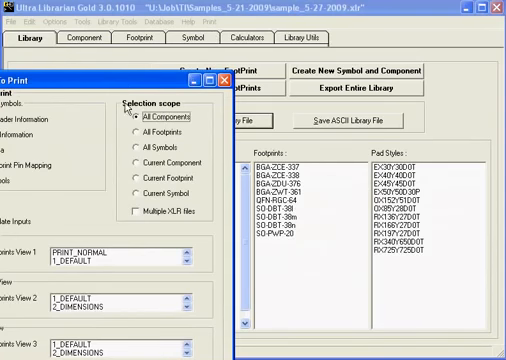